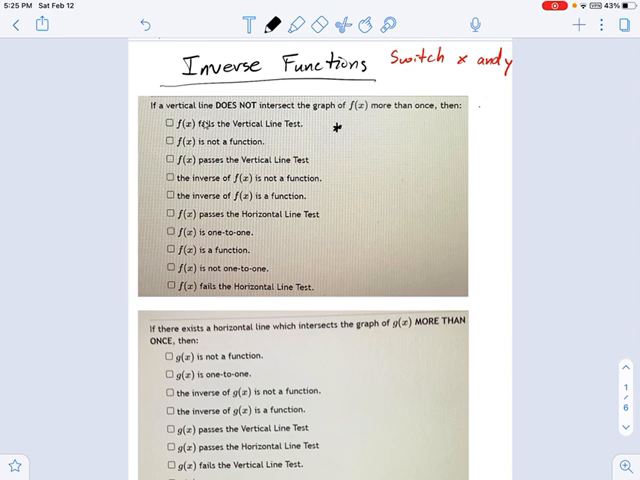
Step: Sketch a circle on axes beside question one, with a red vertical line crossing it twice
{"action": "left_click_drag", "start_coordinate": [428, 155], "coordinate": [428, 278]}
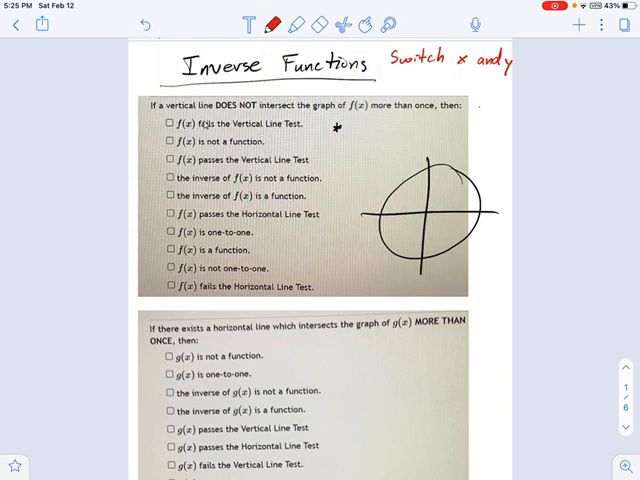
{"action": "left_click_drag", "start_coordinate": [400, 140], "coordinate": [400, 280]}
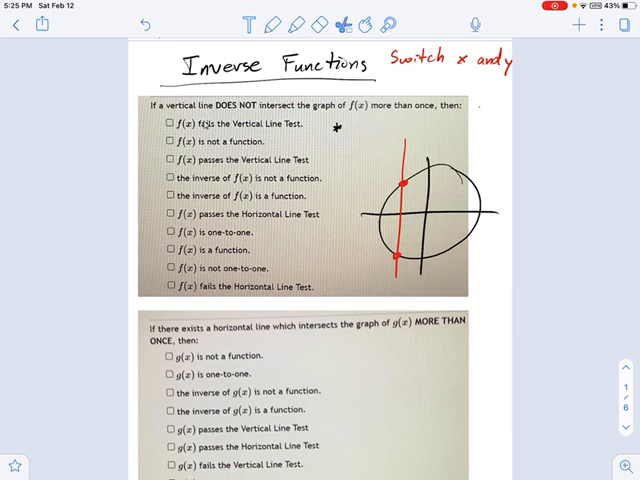
{"action": "left_click", "coordinate": [430, 210]}
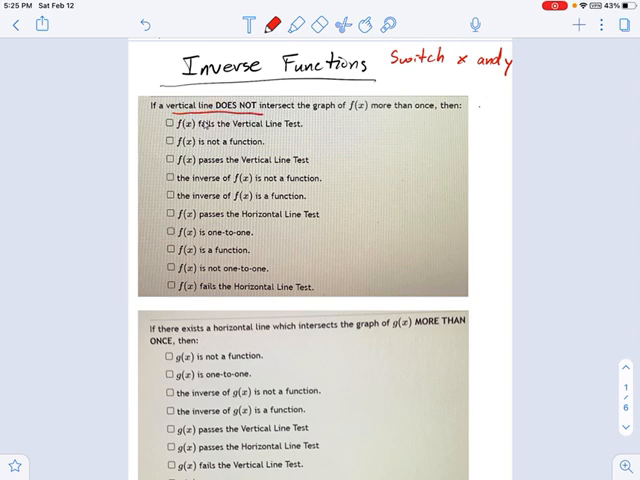
Step: Box 'DOES NOT', circle 'passes the Vertical Line Test' and 'is a function', strike out the rest
{"action": "left_click_drag", "start_coordinate": [214, 105], "coordinate": [258, 105]}
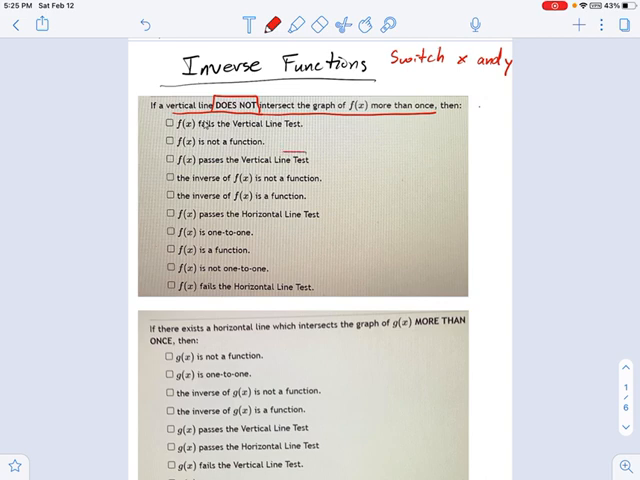
{"action": "left_click_drag", "start_coordinate": [165, 150], "coordinate": [320, 168]}
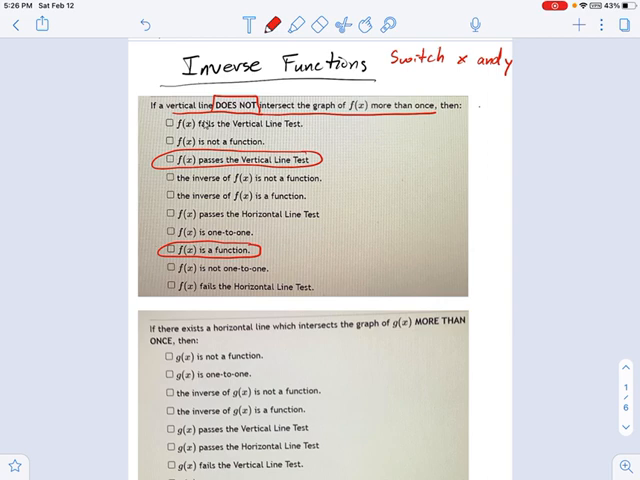
{"action": "left_click_drag", "start_coordinate": [172, 121], "coordinate": [300, 121]}
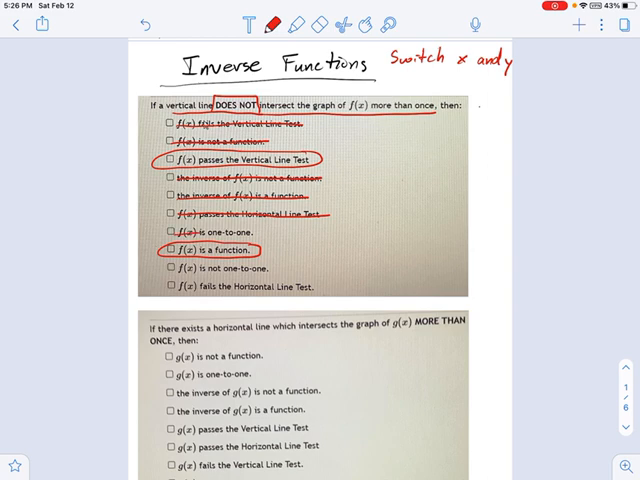
{"action": "left_click_drag", "start_coordinate": [175, 230], "coordinate": [270, 230]}
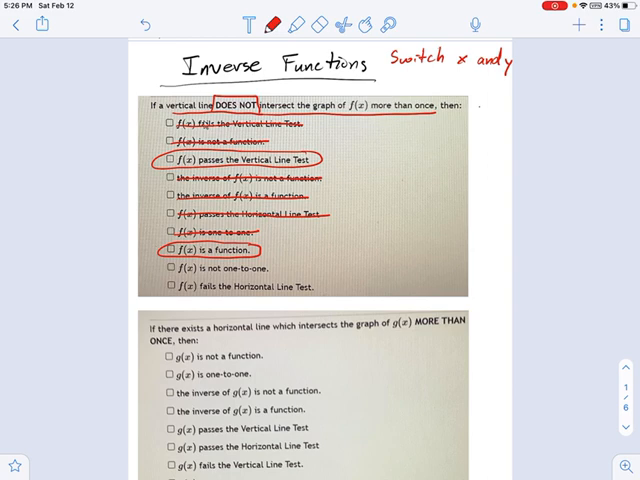
{"action": "left_click_drag", "start_coordinate": [175, 266], "coordinate": [270, 266]}
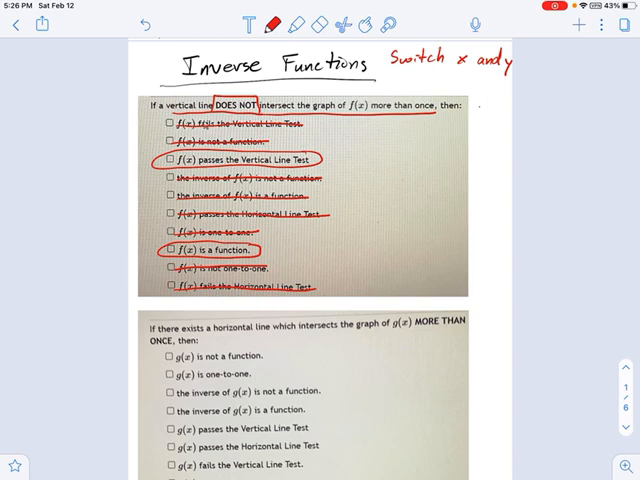
Step: On question two, box 'MORE THAN ONCE' and sketch a circle cut by a horizontal line
{"action": "scroll", "scroll_direction": "down", "scroll_amount": 3}
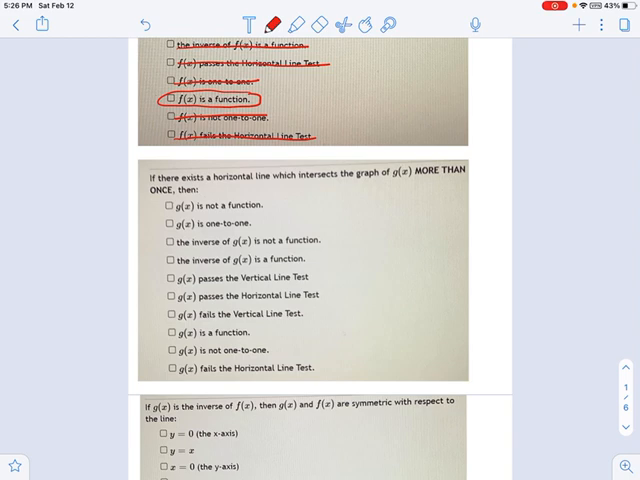
{"action": "left_click_drag", "start_coordinate": [218, 185], "coordinate": [275, 185]}
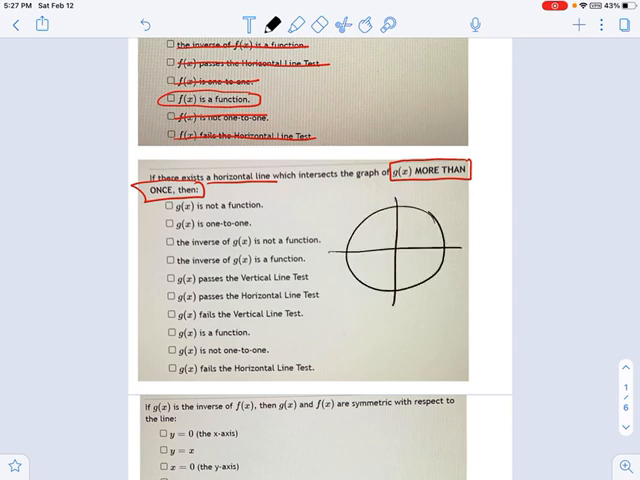
{"action": "left_click", "coordinate": [271, 24]}
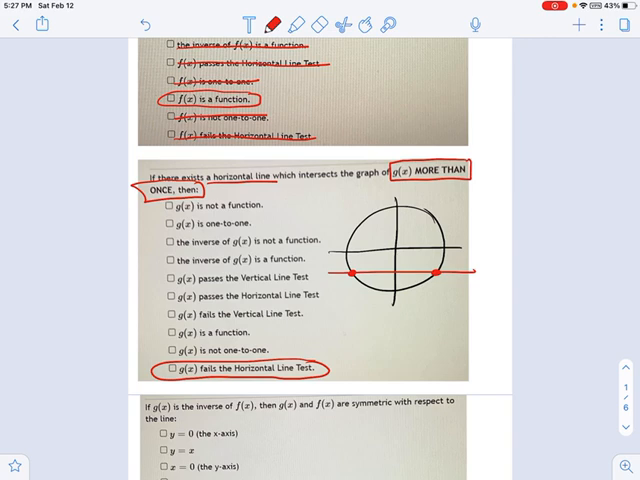
{"action": "left_click", "coordinate": [277, 25]}
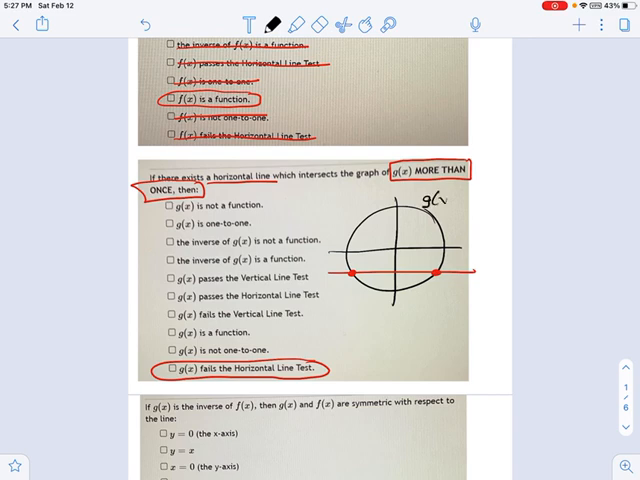
{"action": "left_click", "coordinate": [271, 24]}
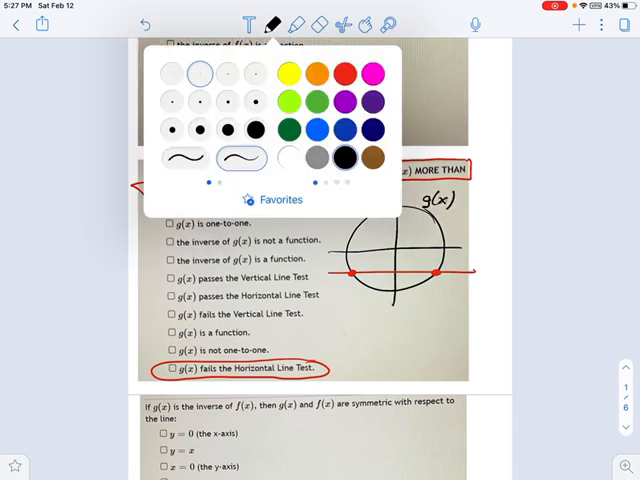
Step: In red, circle 'g(x) is not one-to-one' and strike through the wrong g(x) choices
{"action": "left_click", "coordinate": [272, 24]}
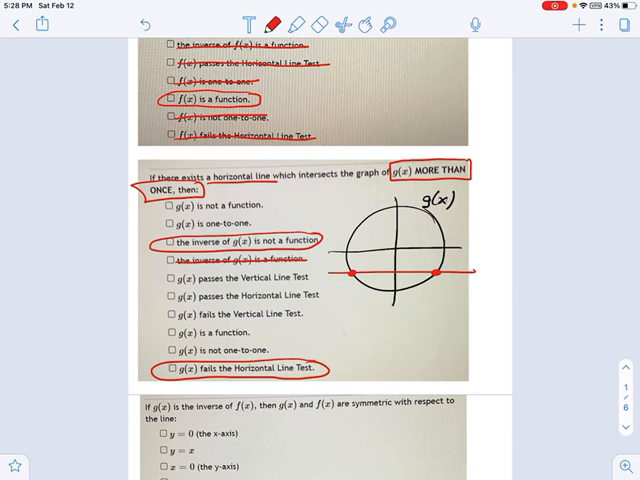
{"action": "left_click_drag", "start_coordinate": [172, 295], "coordinate": [320, 295]}
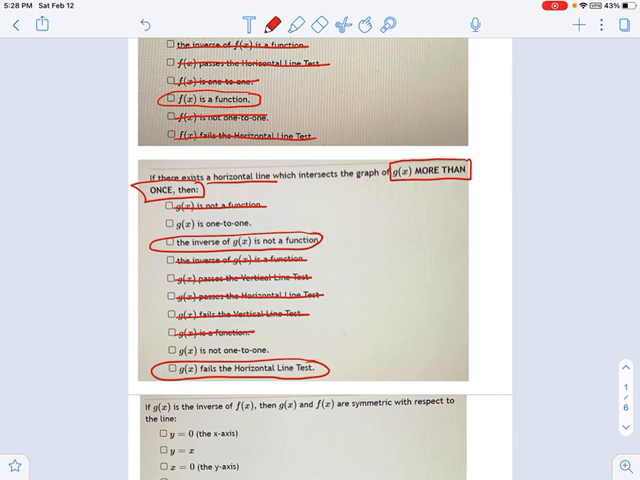
{"action": "left_click_drag", "start_coordinate": [195, 222], "coordinate": [255, 228]}
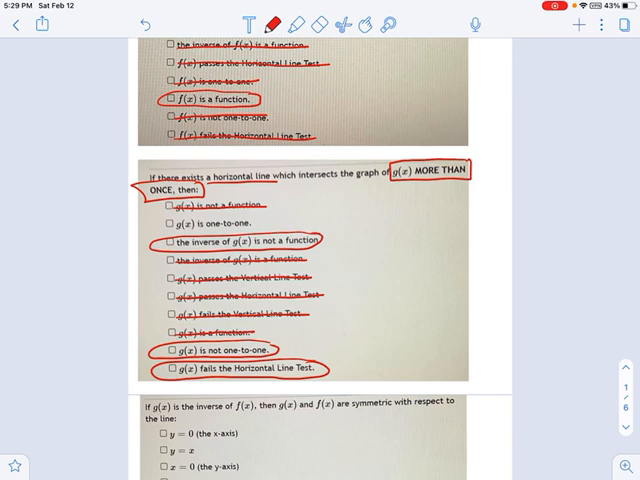
Step: Scroll down to page 2 to reveal the symmetry and domain/range questions
{"action": "scroll", "scroll_direction": "down", "scroll_amount": 3}
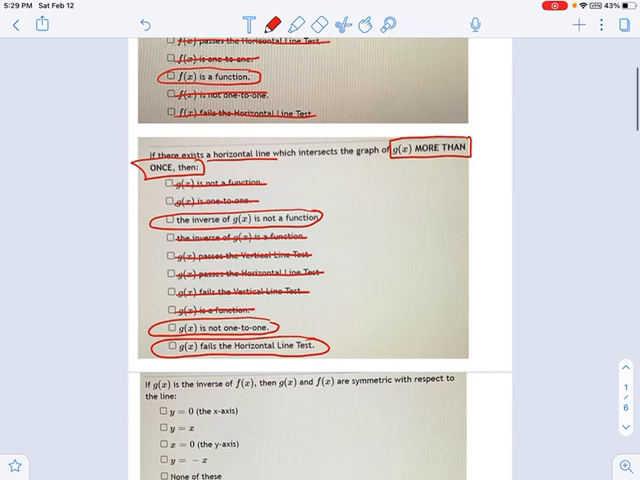
{"action": "scroll", "scroll_direction": "down", "scroll_amount": 3}
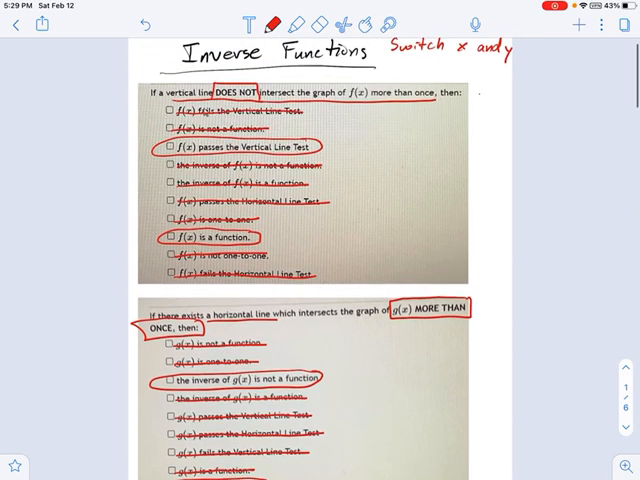
{"action": "scroll", "scroll_direction": "down", "scroll_amount": 3}
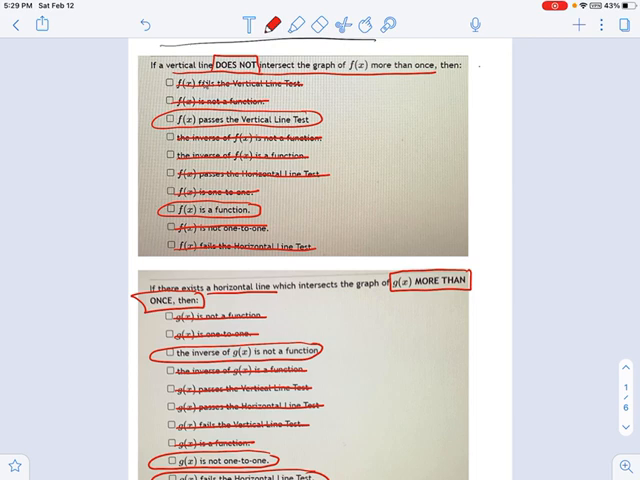
{"action": "scroll", "scroll_direction": "down", "scroll_amount": 3}
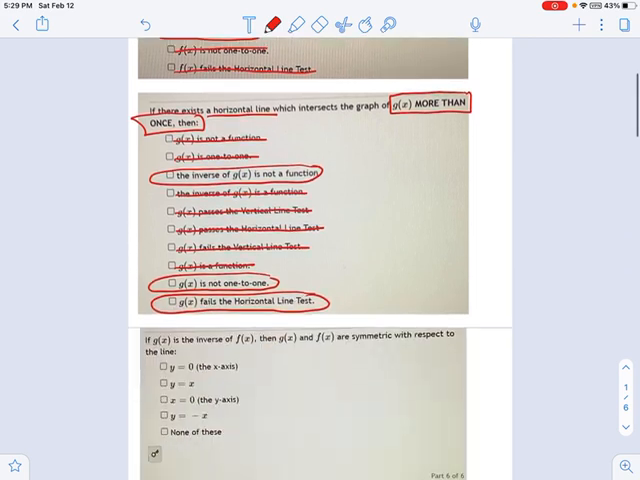
{"action": "scroll", "scroll_direction": "down", "scroll_amount": 3}
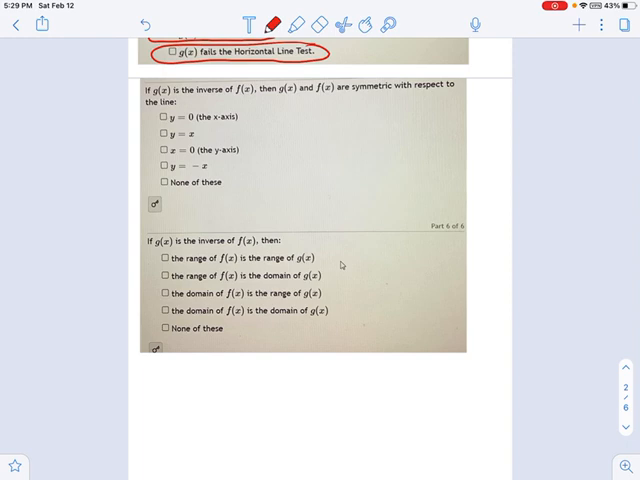
Step: Mark the symmetry question with a red star and change the pen colour
{"action": "left_click", "coordinate": [137, 89]}
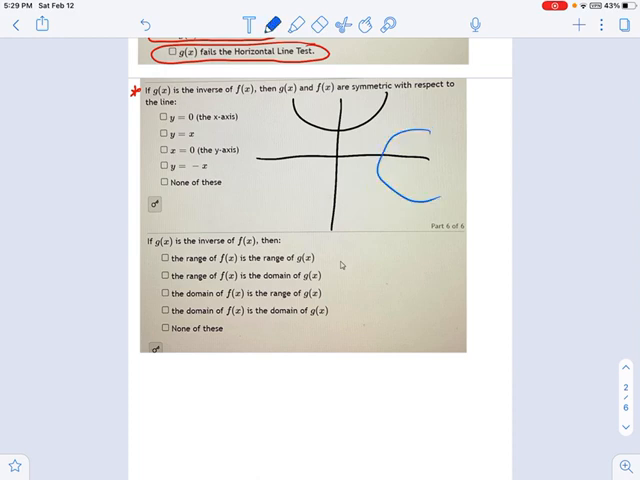
{"action": "left_click", "coordinate": [263, 23]}
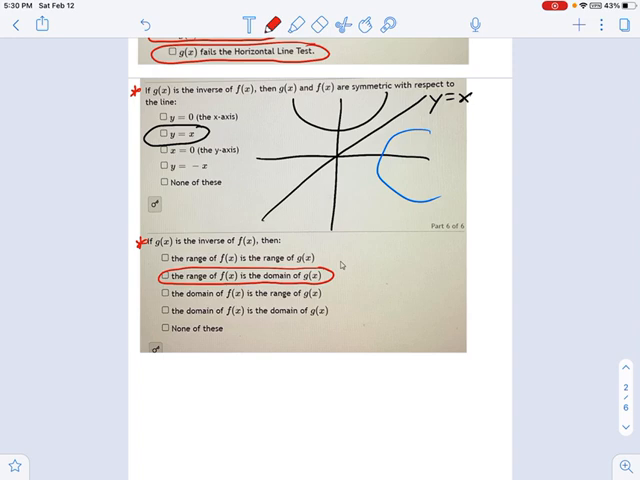
Step: Circle 'domain of f is range of g' and write 'switching x and y → domain, range' below
{"action": "left_click_drag", "start_coordinate": [165, 293], "coordinate": [320, 293]}
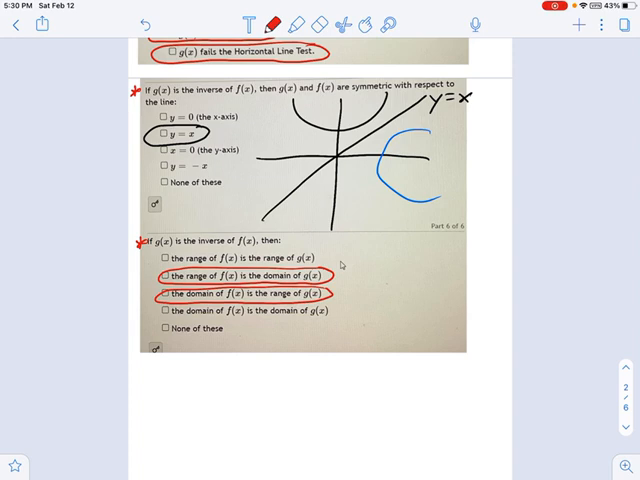
{"action": "left_click_drag", "start_coordinate": [210, 360], "coordinate": [245, 365]}
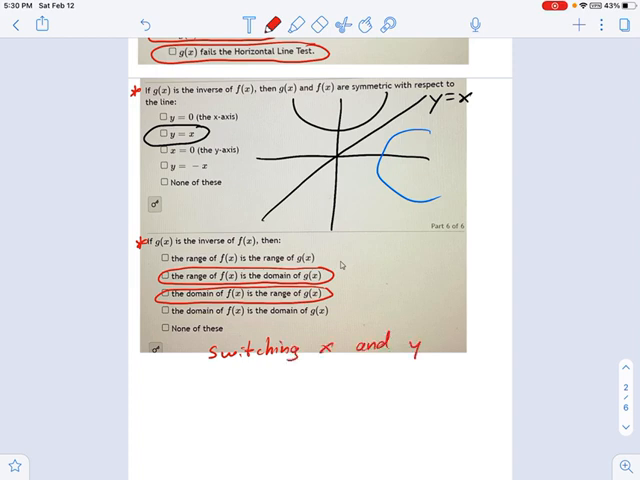
{"action": "type", "text": "domain"}
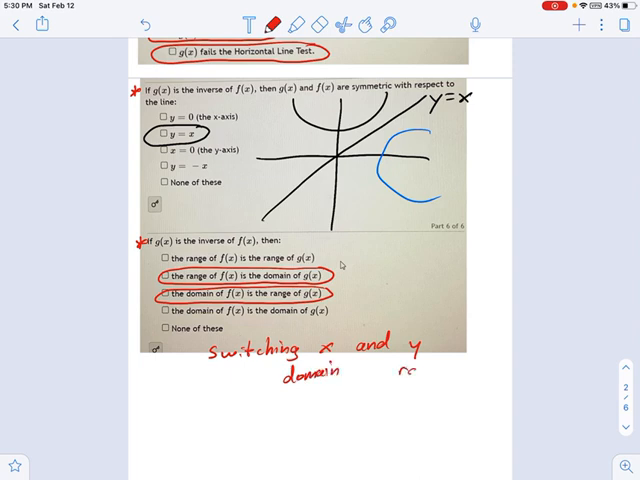
{"action": "type", "text": "range"}
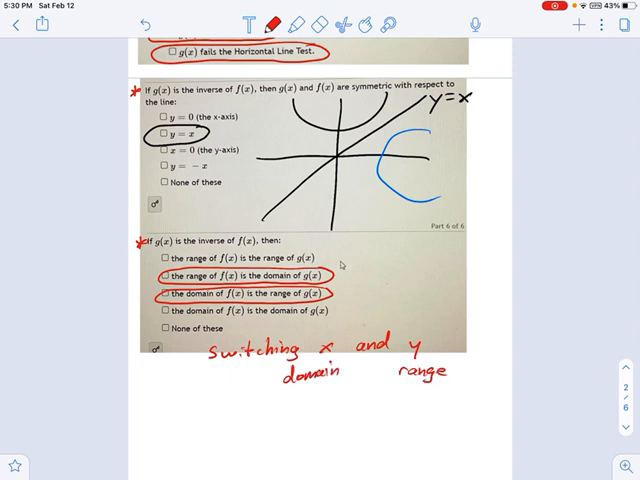